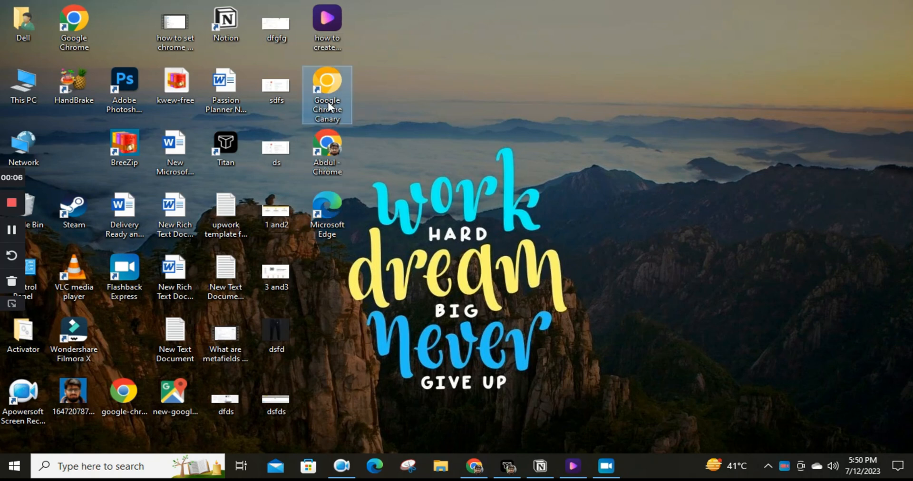
- Launch Google Chrome Canary from its desktop shortcut
double_click(327, 95)
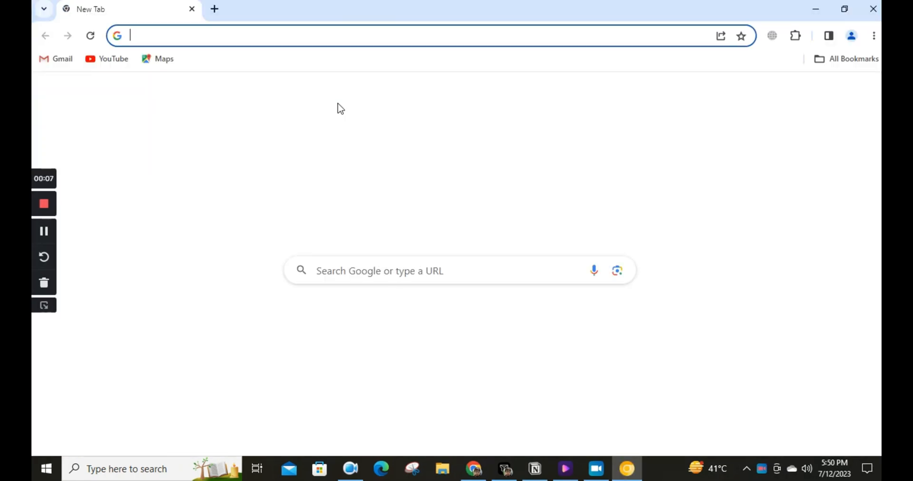
key(ctrl+shift+n)
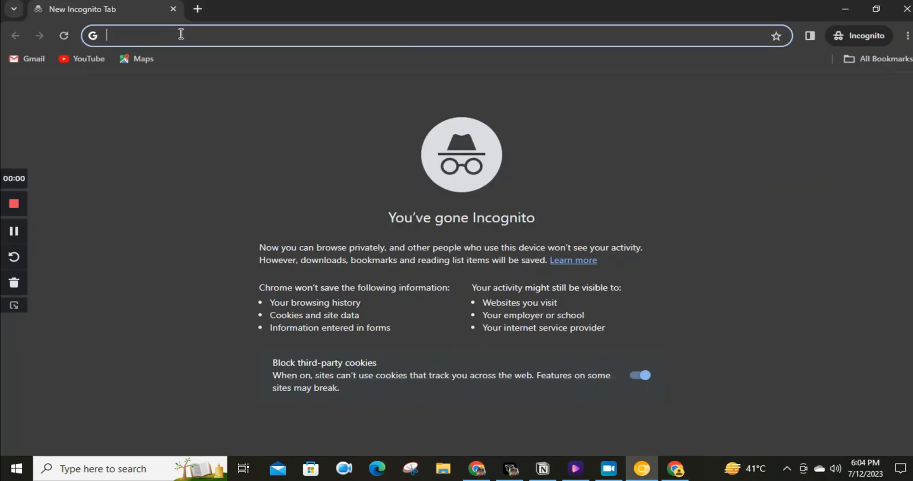
text(www.gmail.com)
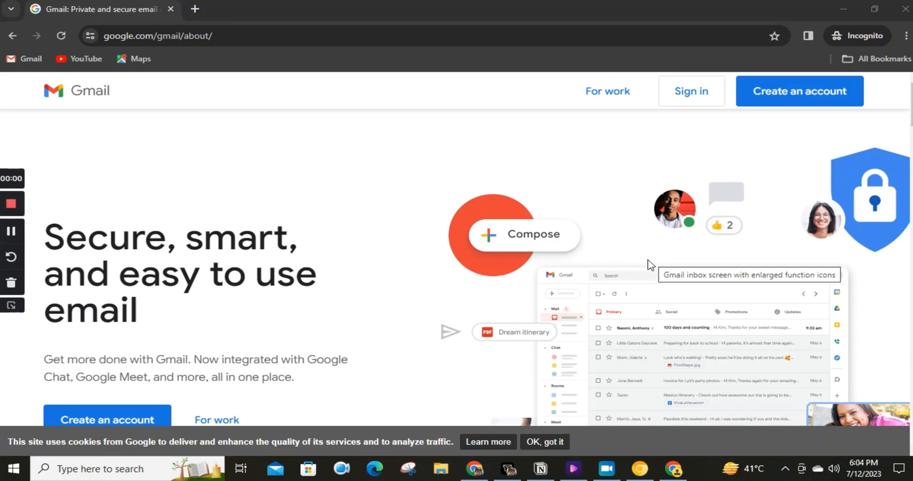
mouse_move(737, 76)
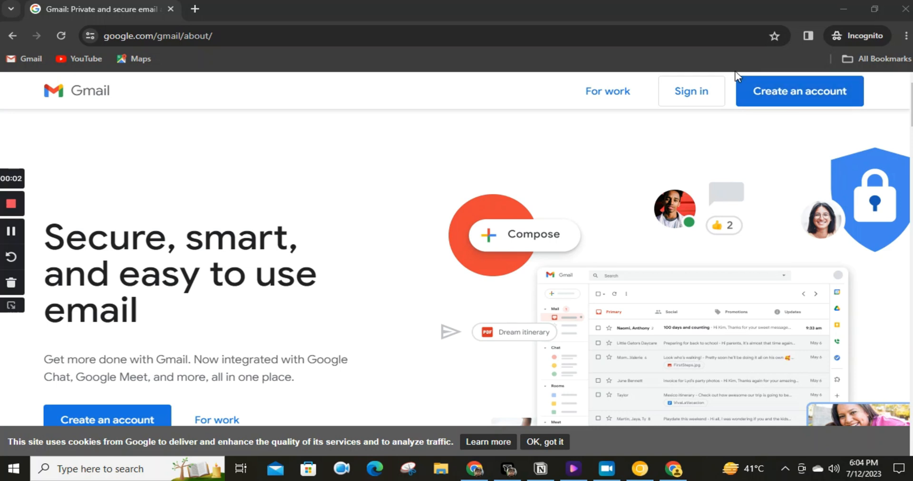
mouse_move(798, 91)
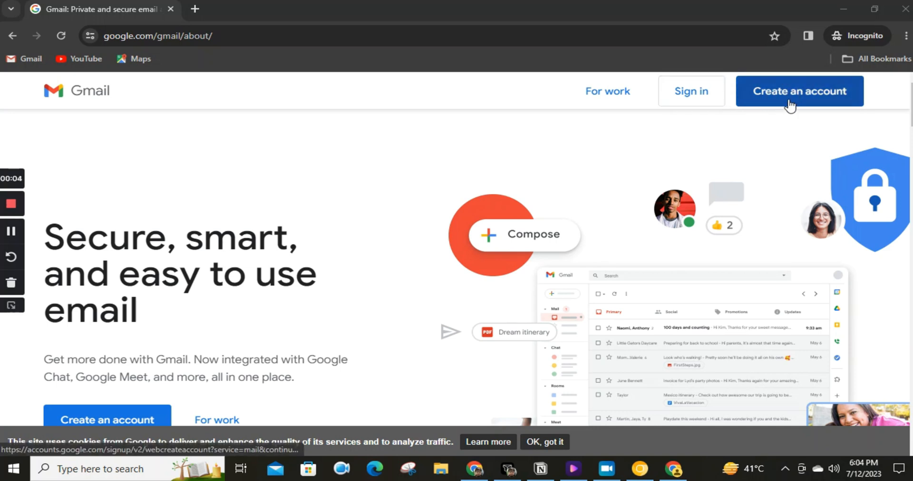
- Start a Google account with first name 'J', birthday 6 January 1990, gender Male
click(798, 91)
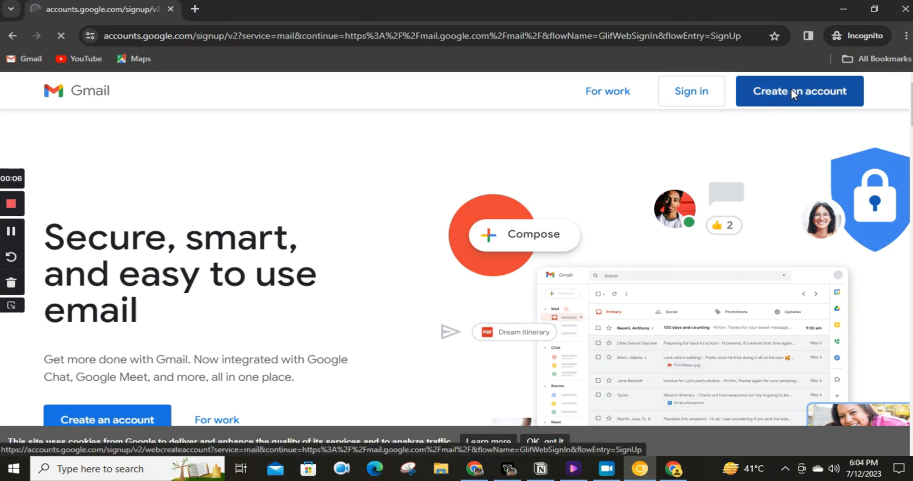
click(798, 91)
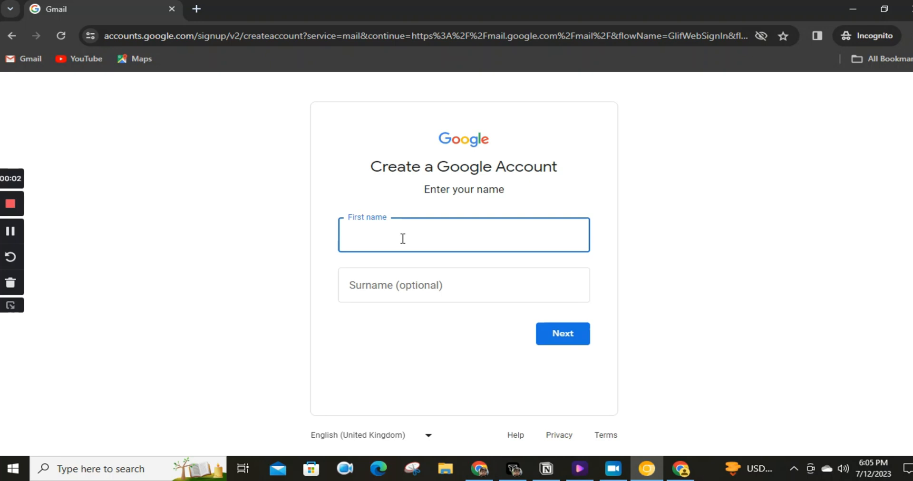
text(J)
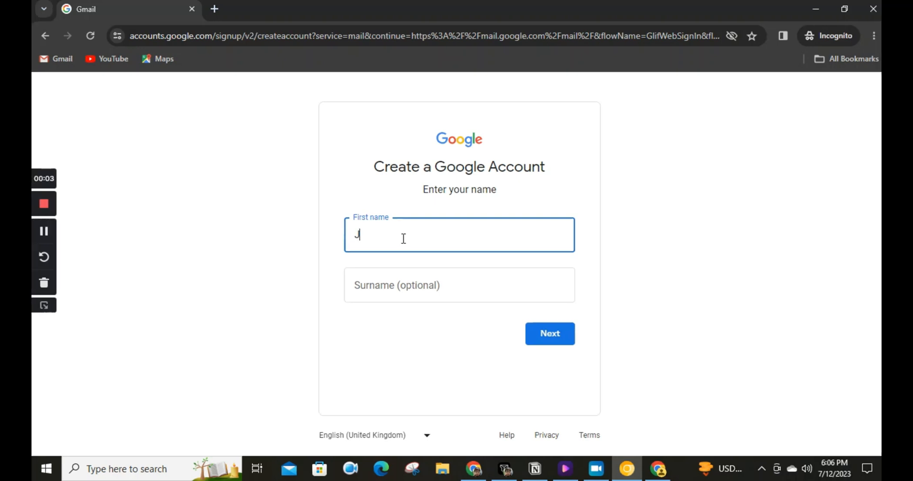
click(548, 333)
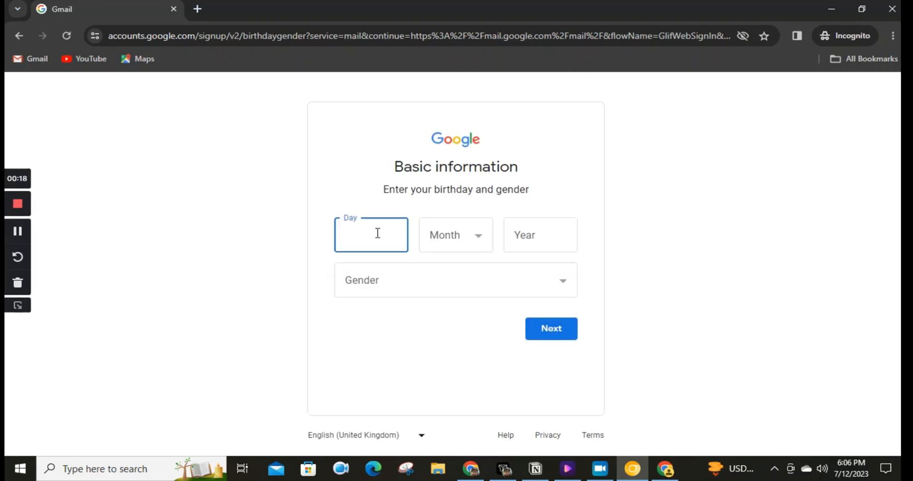
click(550, 328)
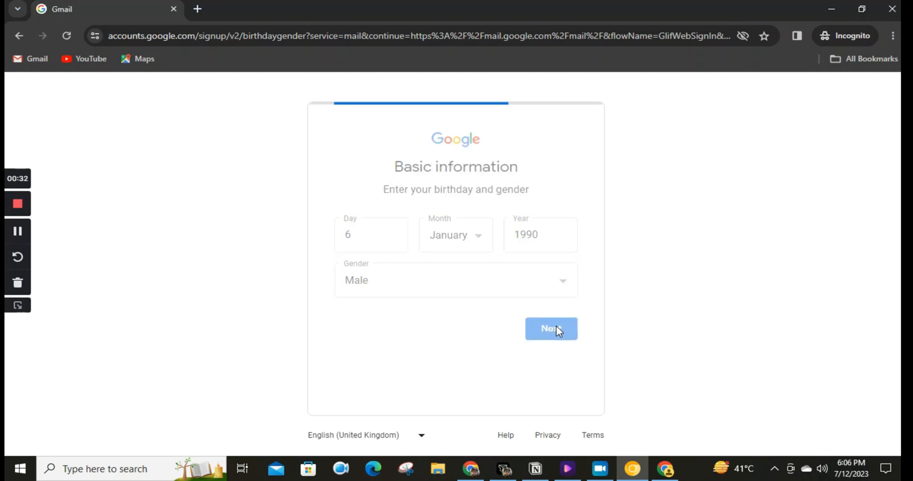
mouse_move(39, 74)
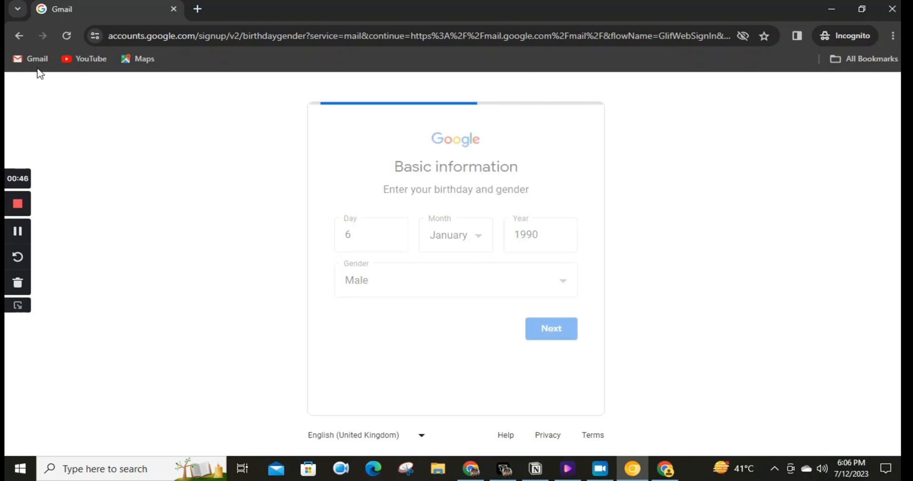
click(550, 328)
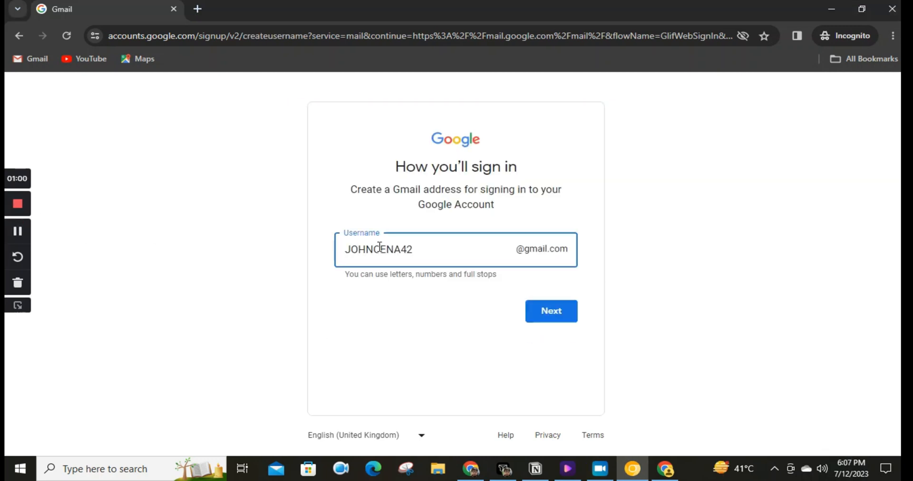
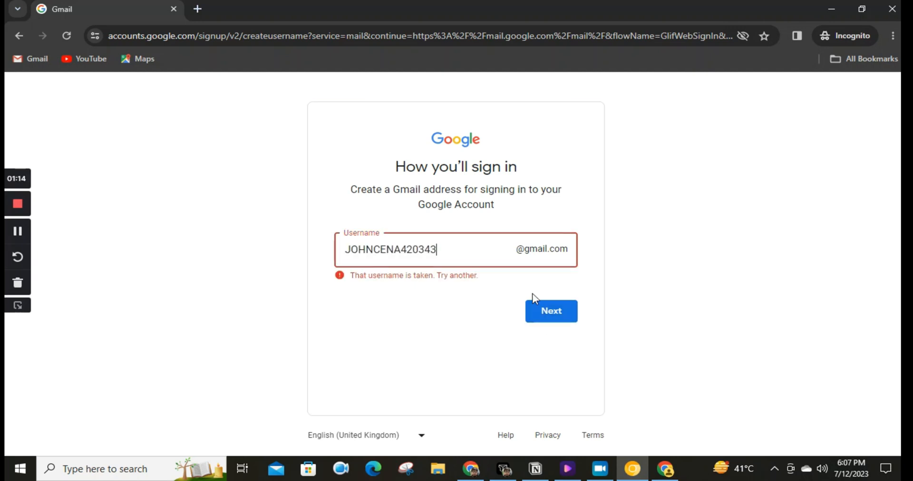
click(550, 311)
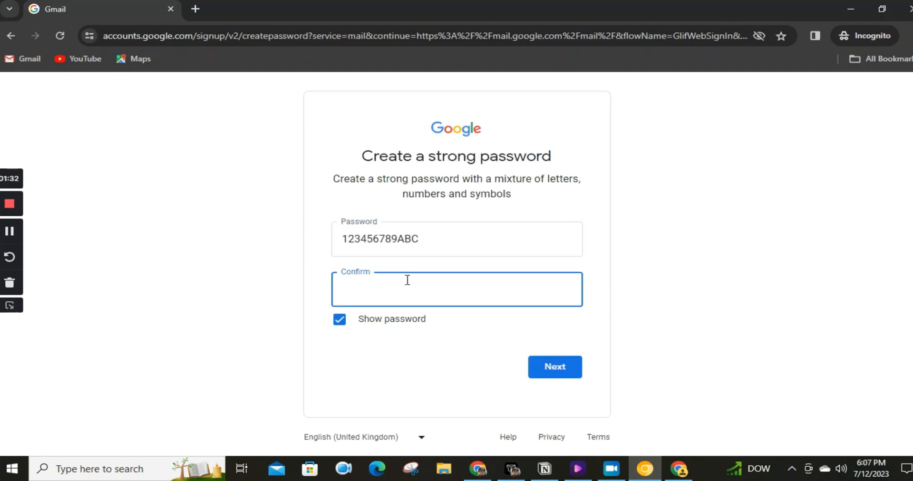
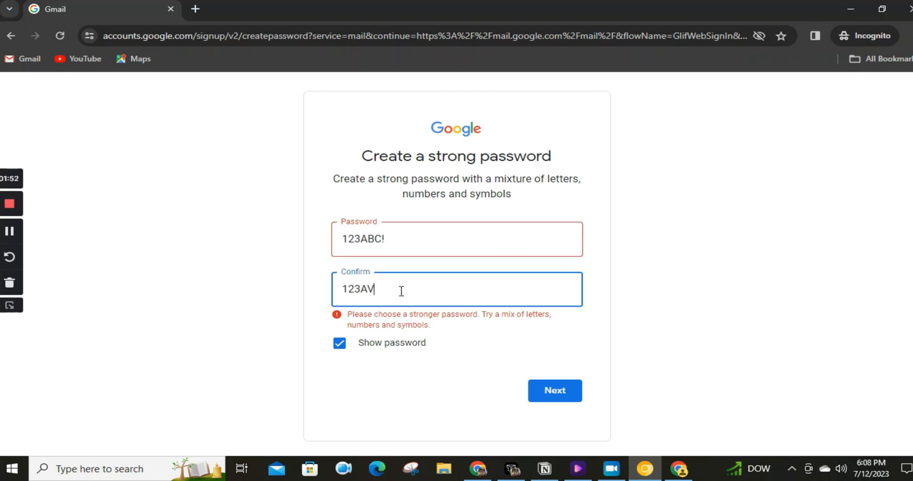
click(553, 390)
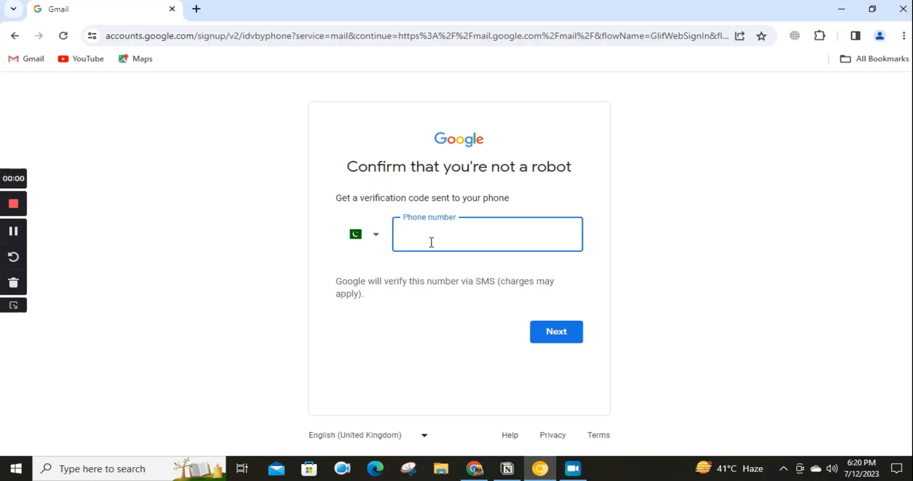
- Submit a phone number and its six-digit SMS verification code
click(555, 332)
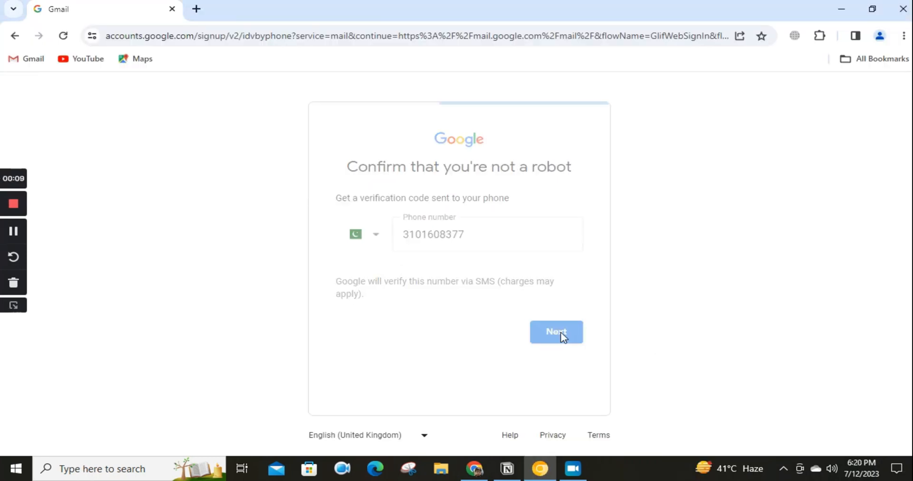
click(555, 331)
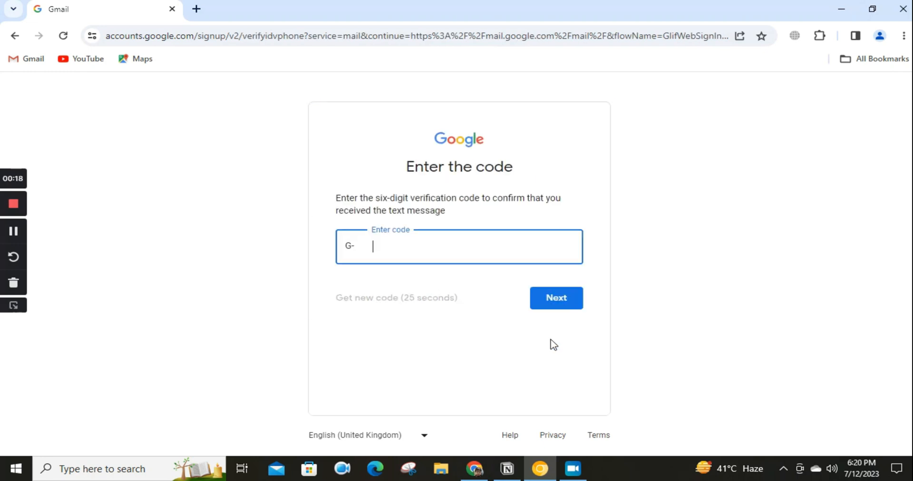
mouse_move(413, 310)
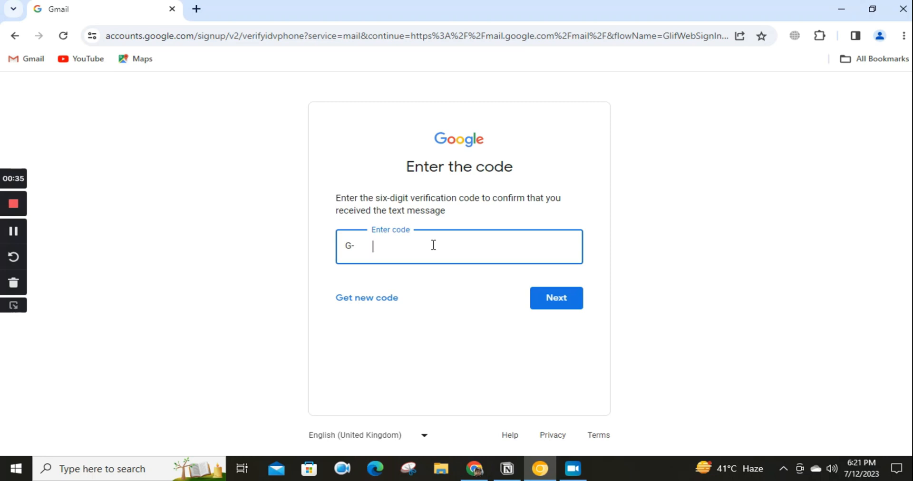
click(555, 298)
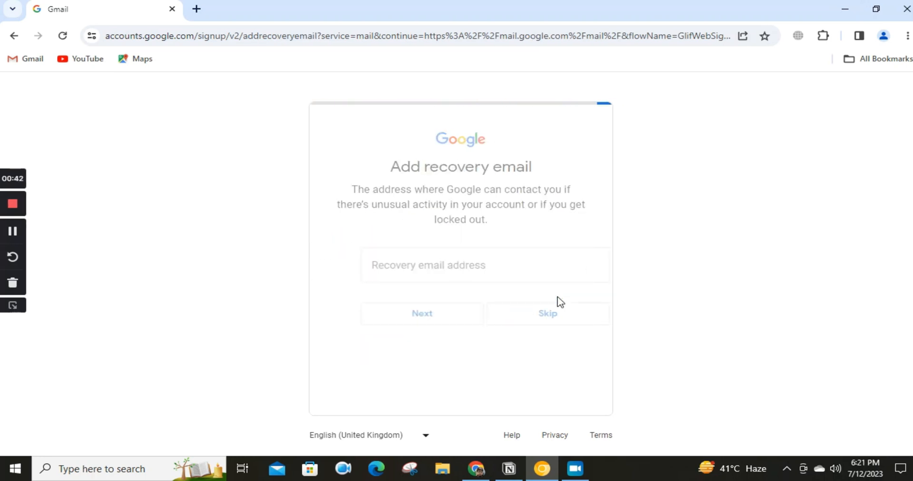
- Skip the Add recovery email page without entering an address
click(459, 264)
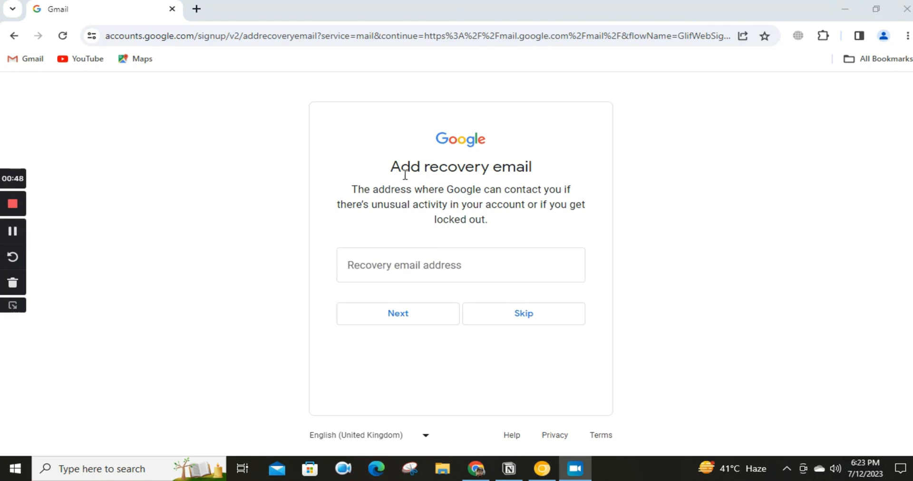
double_click(460, 166)
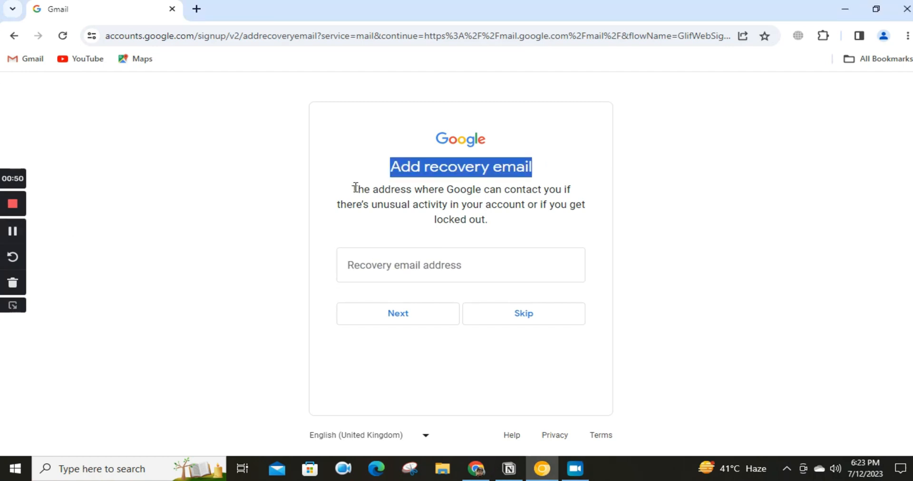
double_click(450, 220)
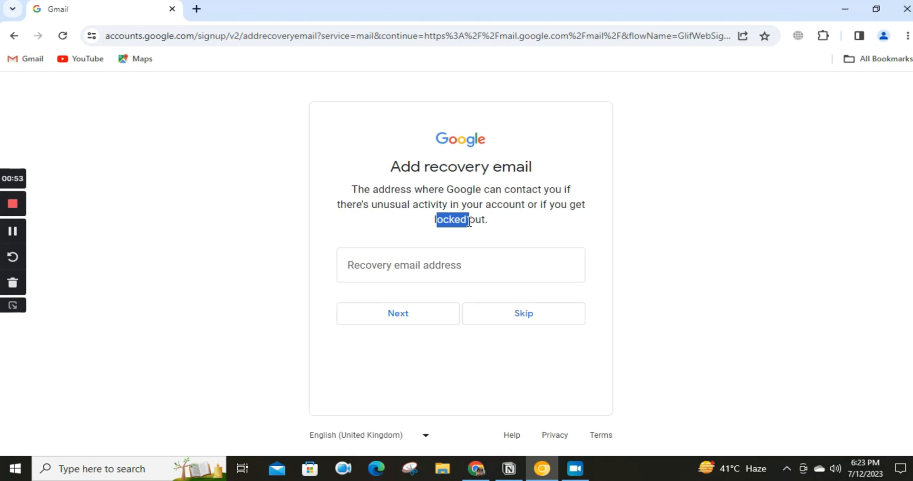
click(460, 264)
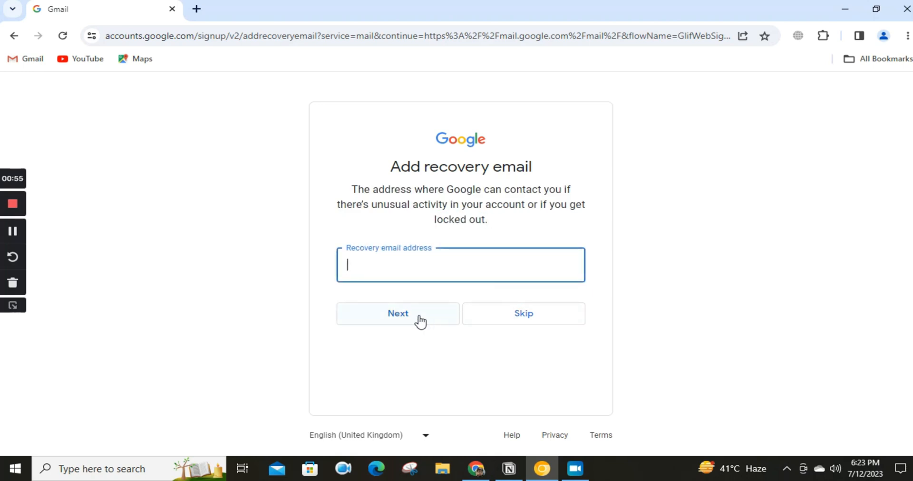
click(522, 313)
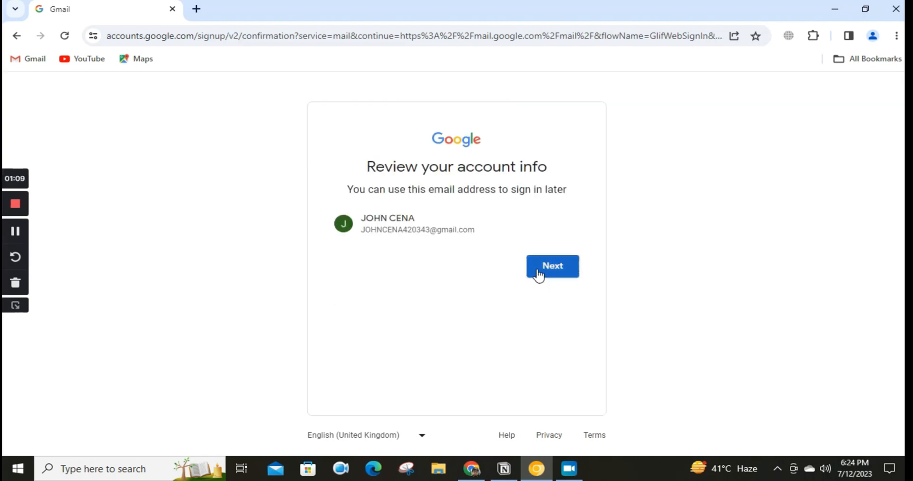
- Confirm the account info, accept the privacy terms, and view the profile in Gmail
click(552, 266)
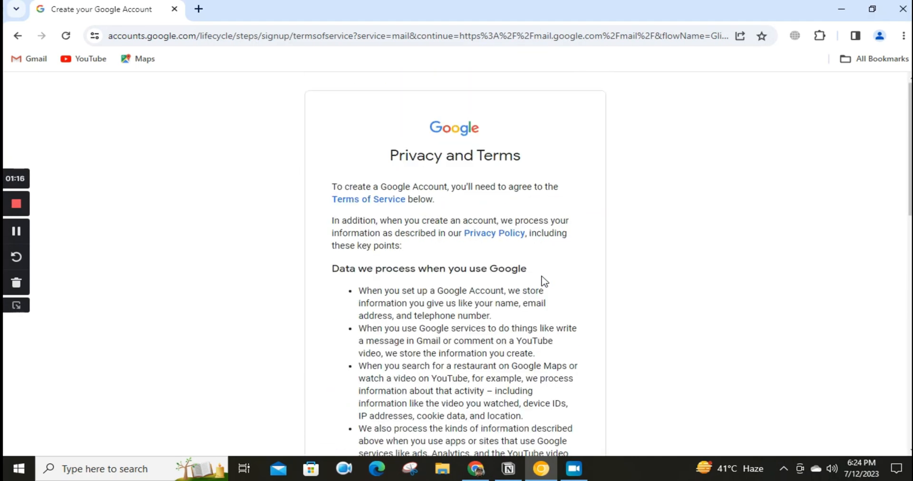
scroll(down, 3)
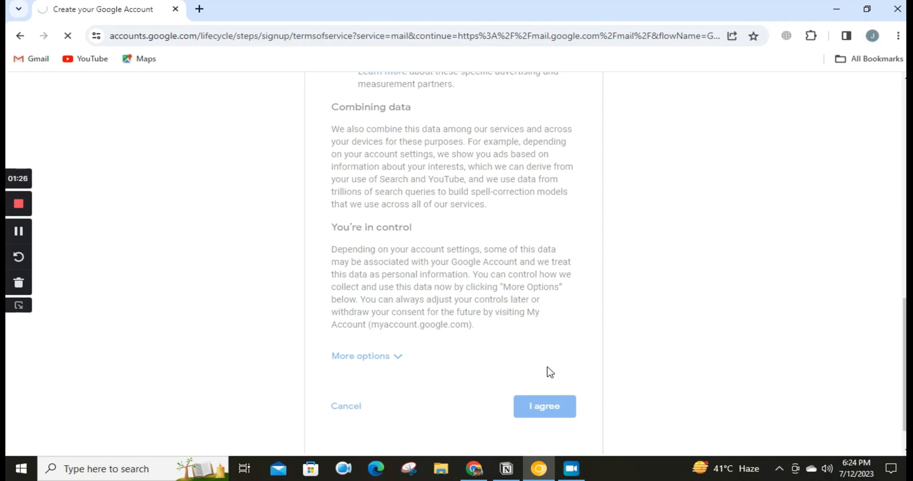
click(544, 406)
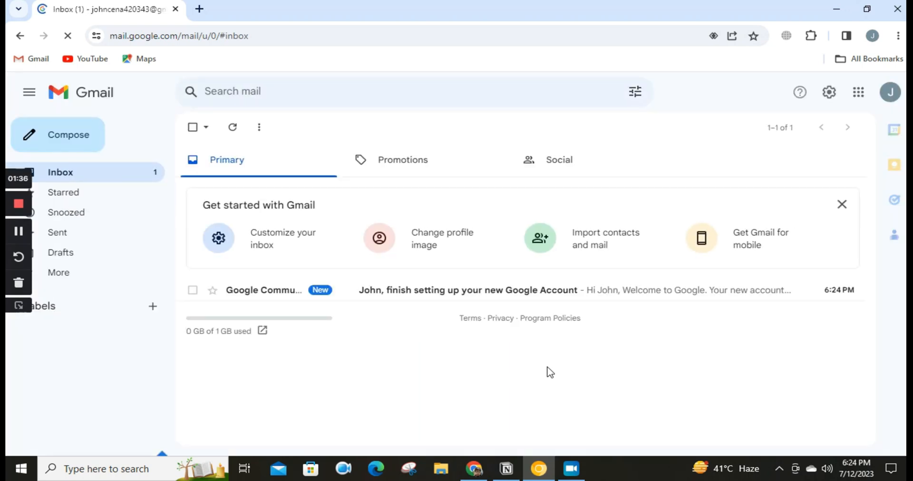
click(889, 92)
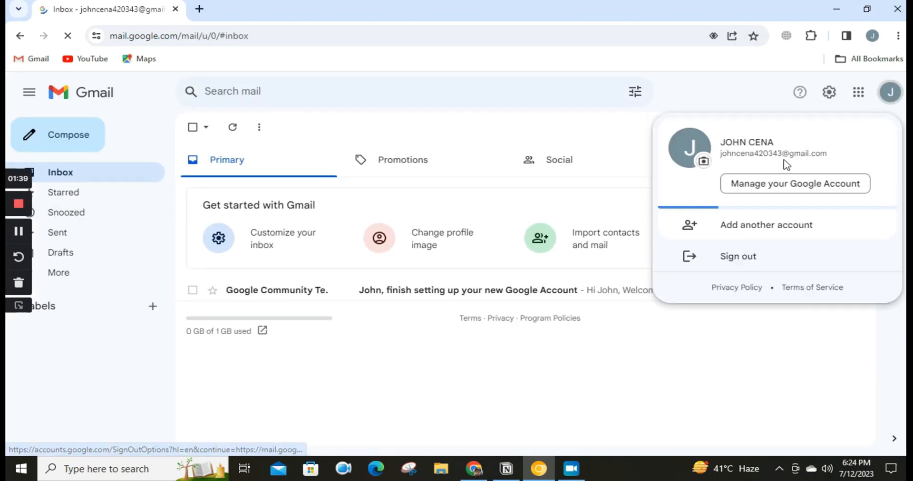